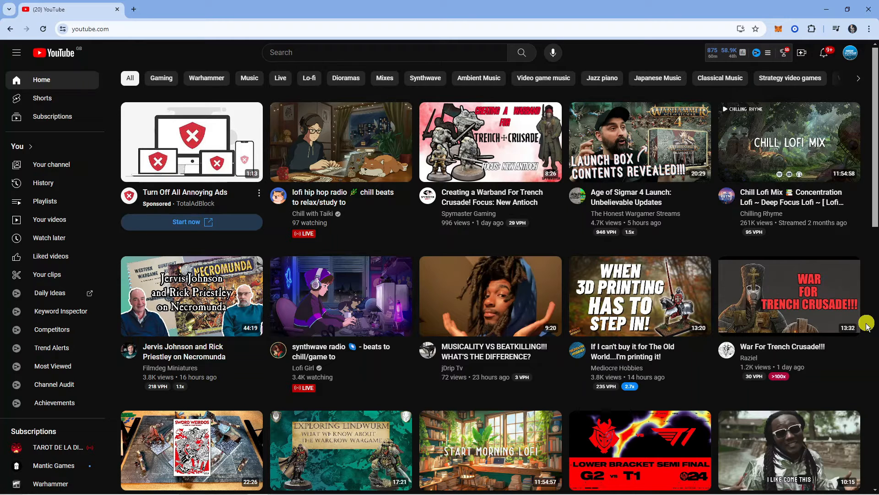
{"action": "mouse_move", "coordinate": [858, 309]}
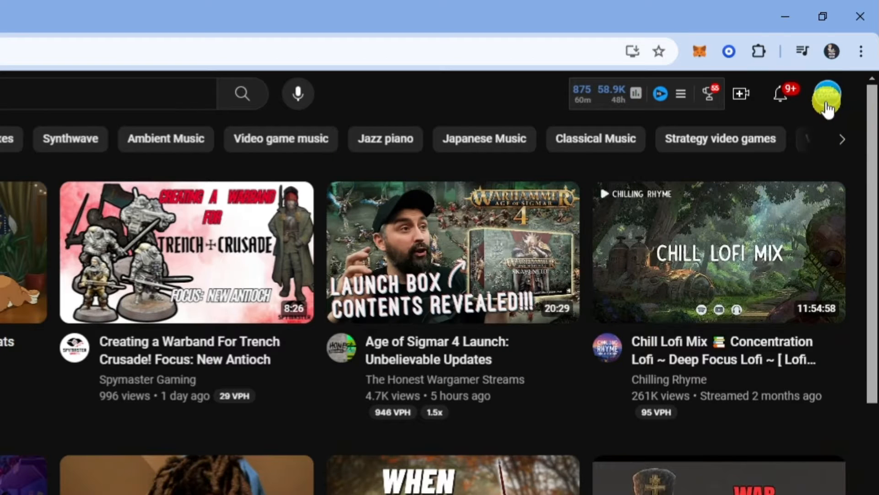
Step: Launch YouTube Studio from the account menu under the profile avatar
{"action": "left_click", "coordinate": [827, 100]}
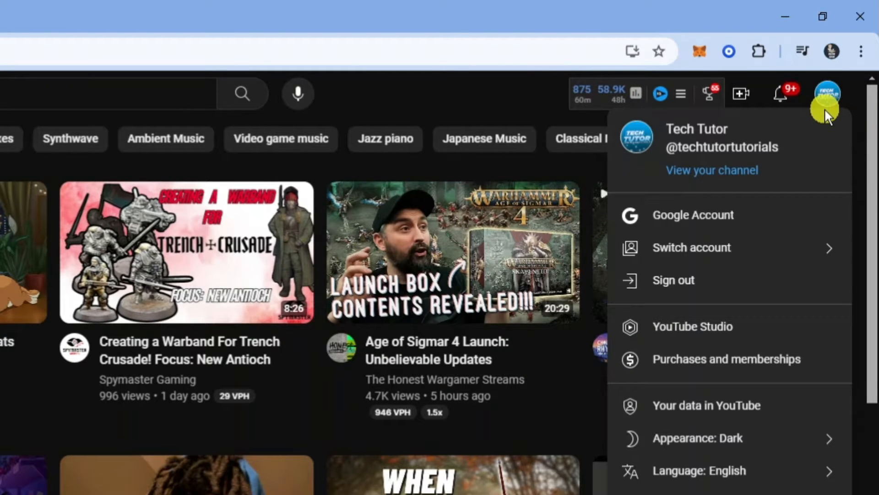
{"action": "mouse_move", "coordinate": [746, 333]}
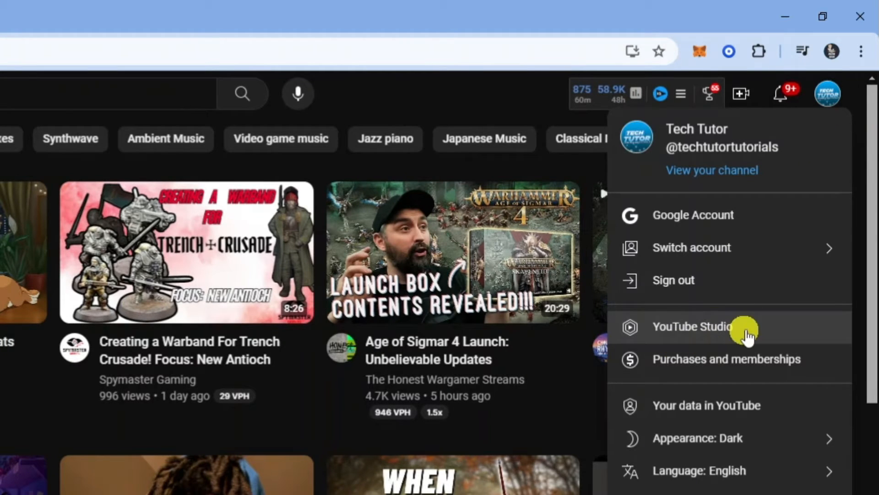
{"action": "left_click", "coordinate": [692, 326]}
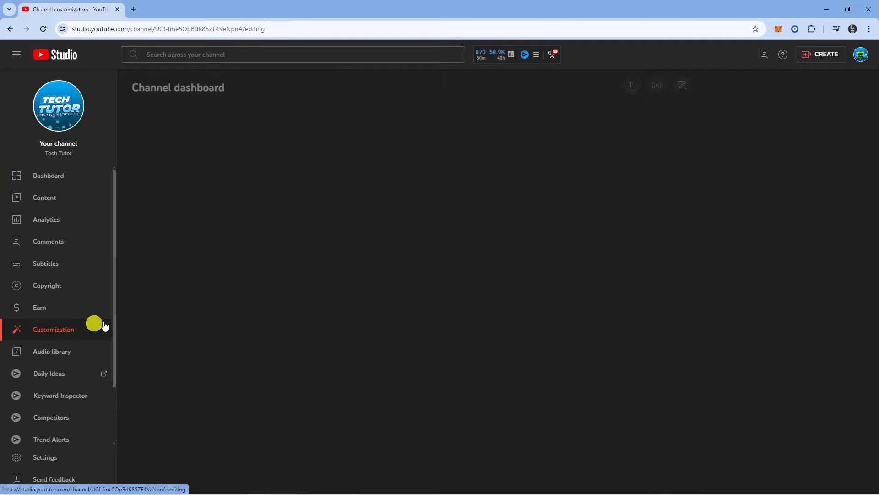
Step: Go to Customization in the sidebar and show the Basic info section
{"action": "left_click", "coordinate": [53, 329]}
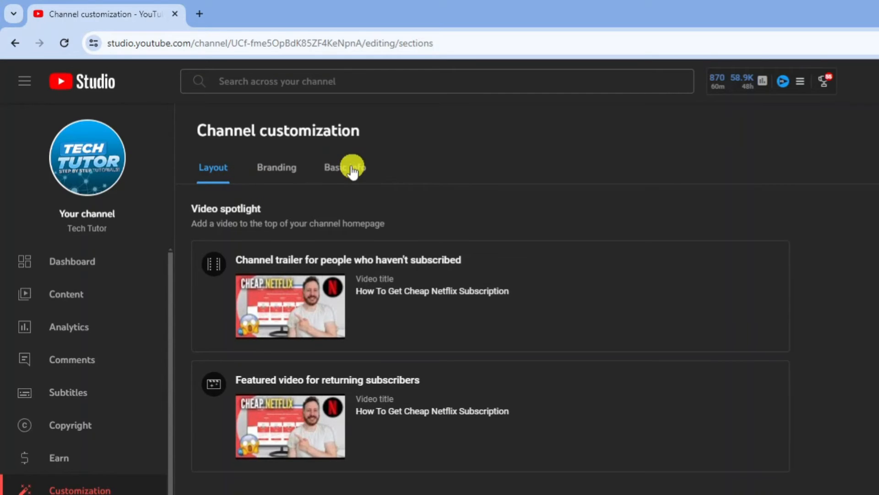
{"action": "left_click", "coordinate": [343, 166]}
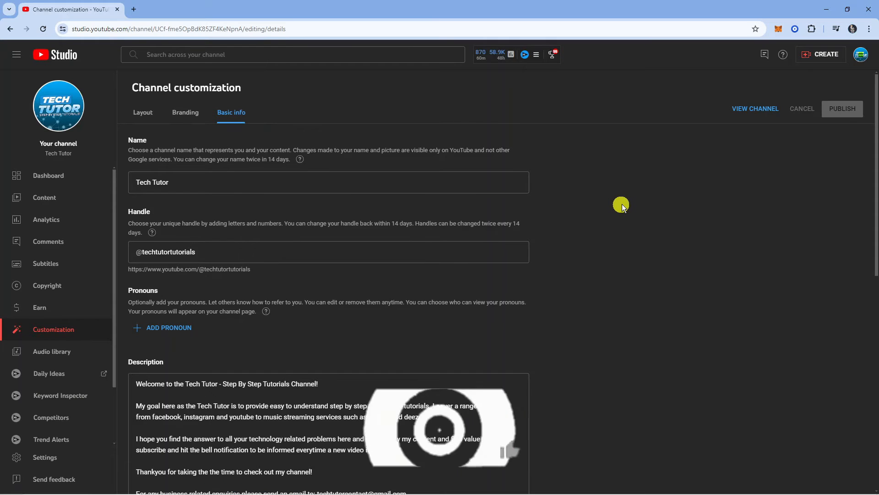
Step: Copy the Channel URL field to the clipboard using its copy icon
{"action": "scroll", "scroll_direction": "down", "scroll_amount": 3}
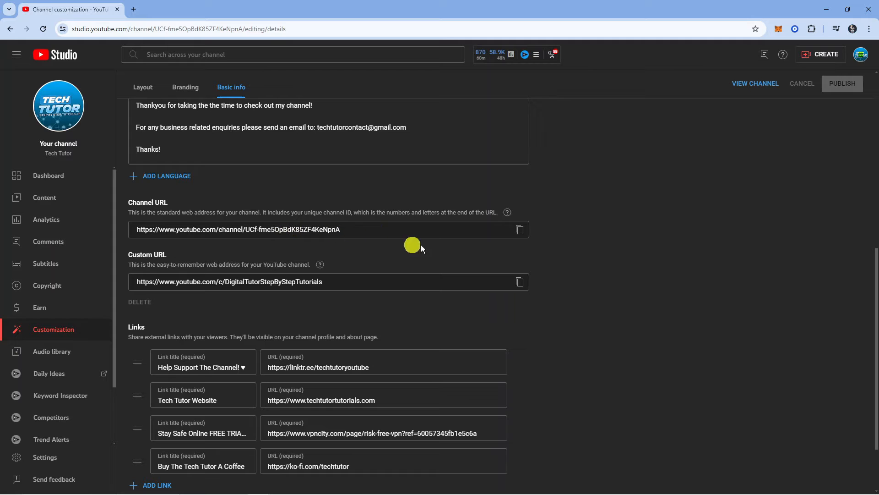
{"action": "left_click", "coordinate": [519, 229]}
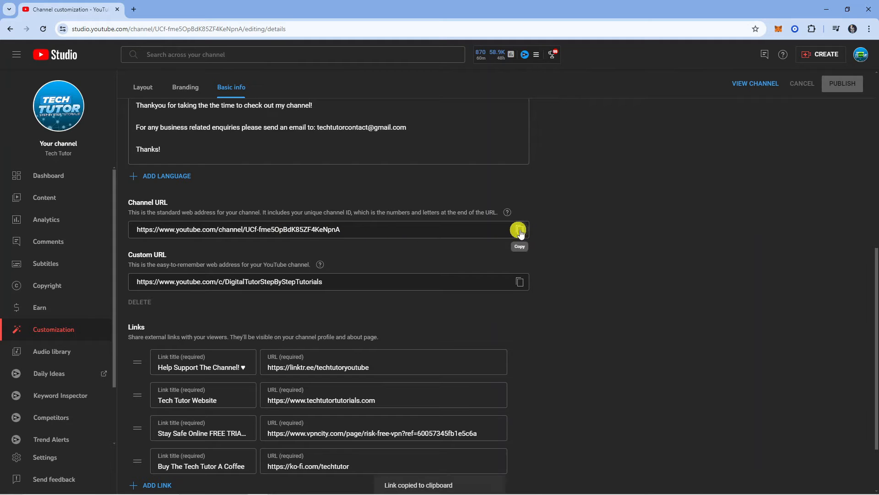